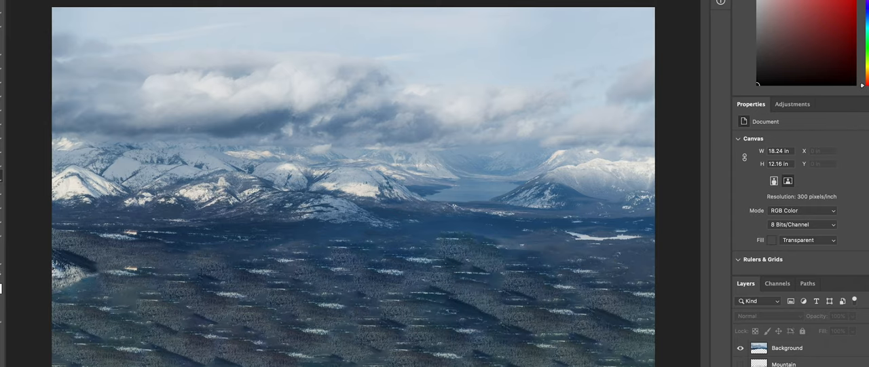
mouse_move(592, 184)
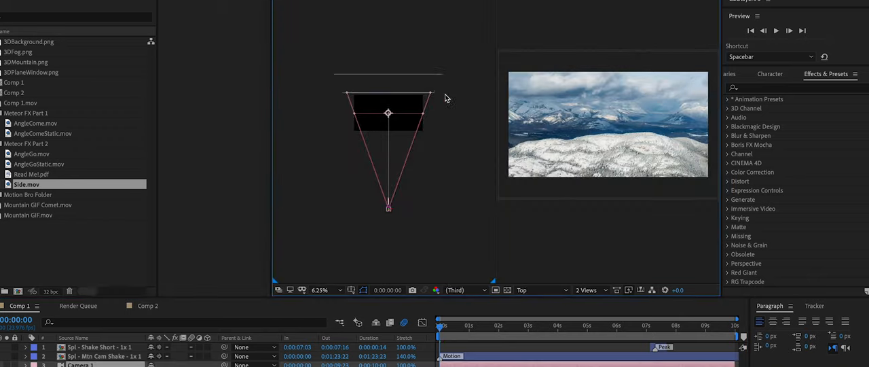
mouse_move(437, 79)
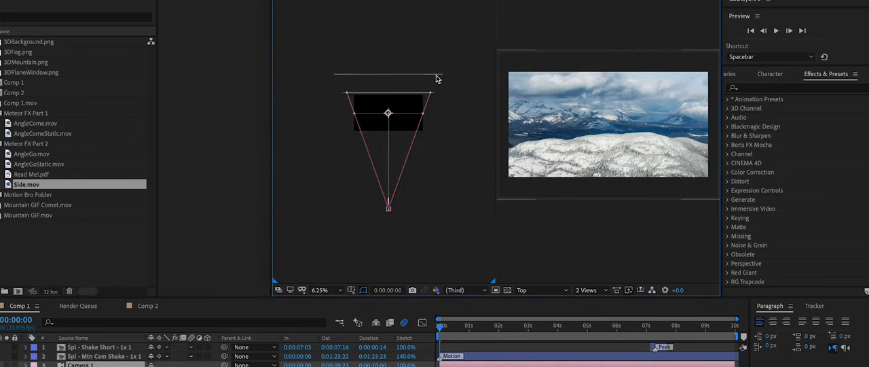
mouse_move(429, 143)
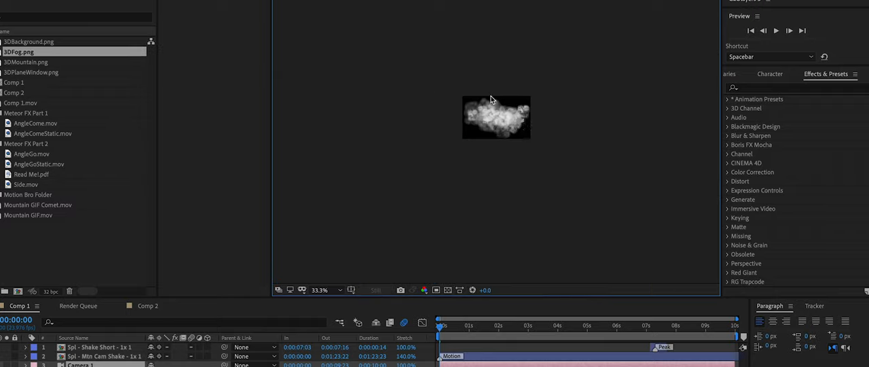
mouse_move(514, 106)
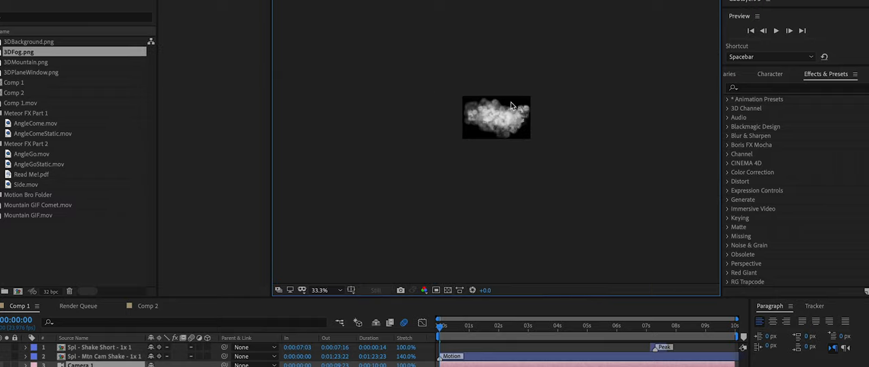